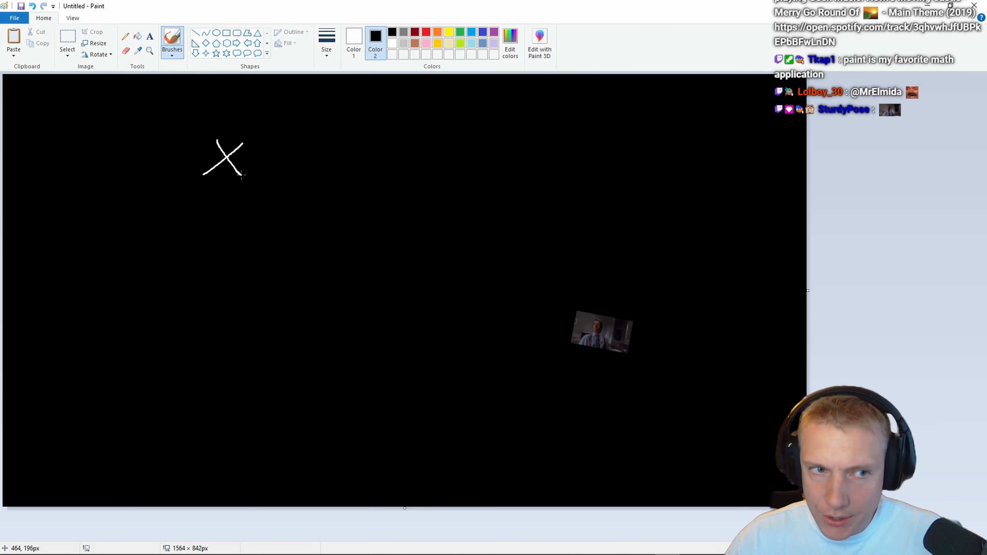
# - Handwrite x/y = r in white brush strokes and draw a ⇒ arrow below
pyautogui.moveTo(203, 207); pyautogui.dragTo(258, 165)
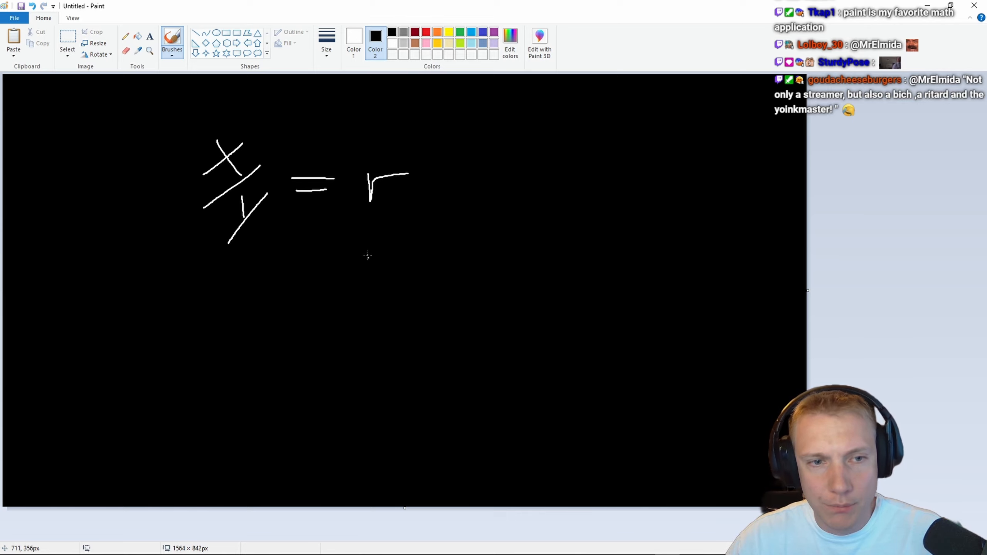
pyautogui.moveTo(108, 303); pyautogui.dragTo(141, 305)
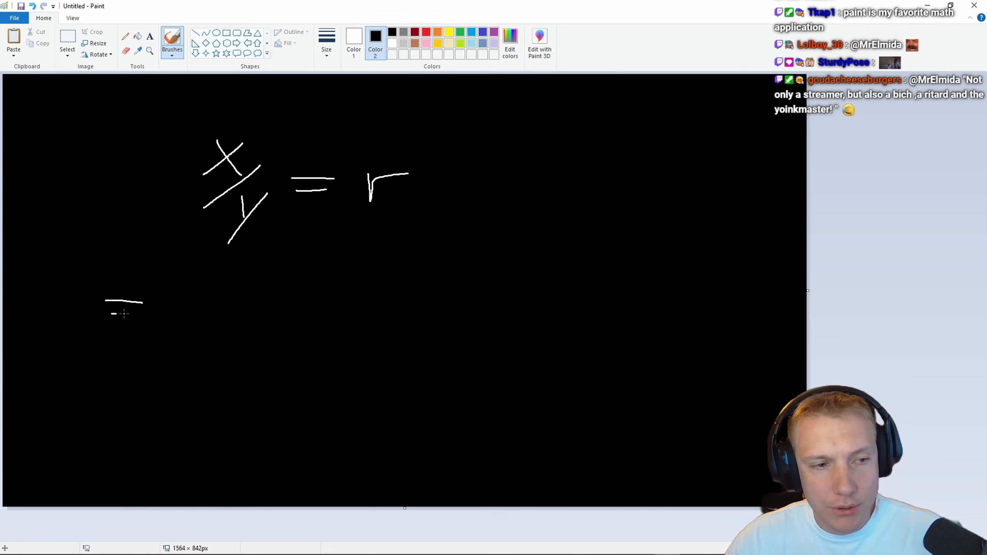
pyautogui.moveTo(142, 296); pyautogui.dragTo(176, 309)
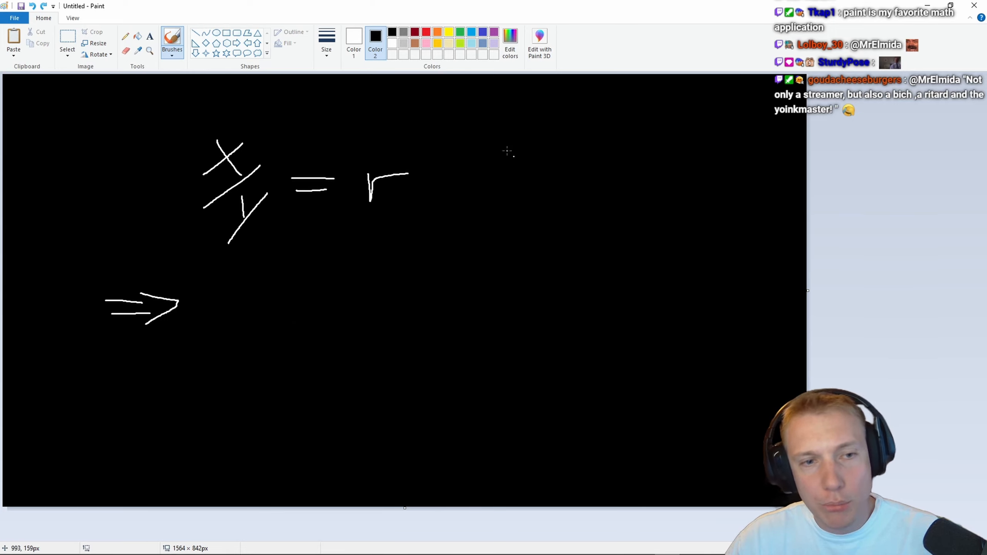
# - Note '| ·y' beside the equation and write '⇒ x = r·y' on the second line
pyautogui.moveTo(497, 224); pyautogui.dragTo(529, 133)
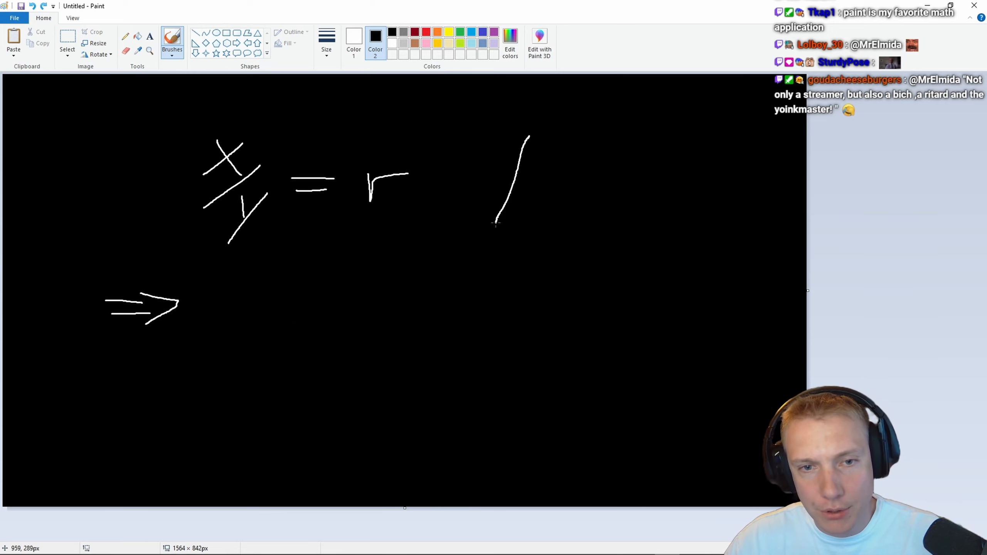
pyautogui.moveTo(533, 170); pyautogui.dragTo(570, 214)
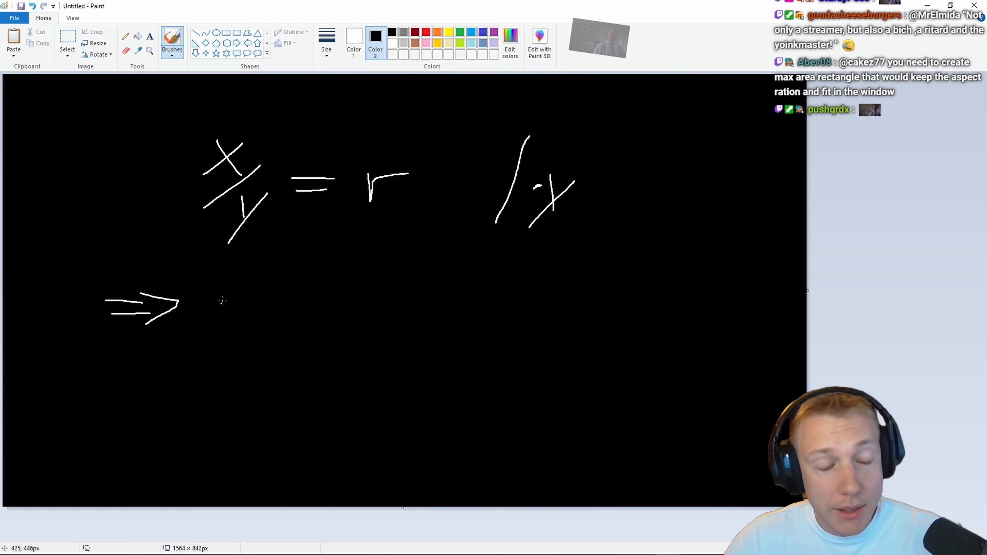
pyautogui.moveTo(205, 292); pyautogui.dragTo(230, 322)
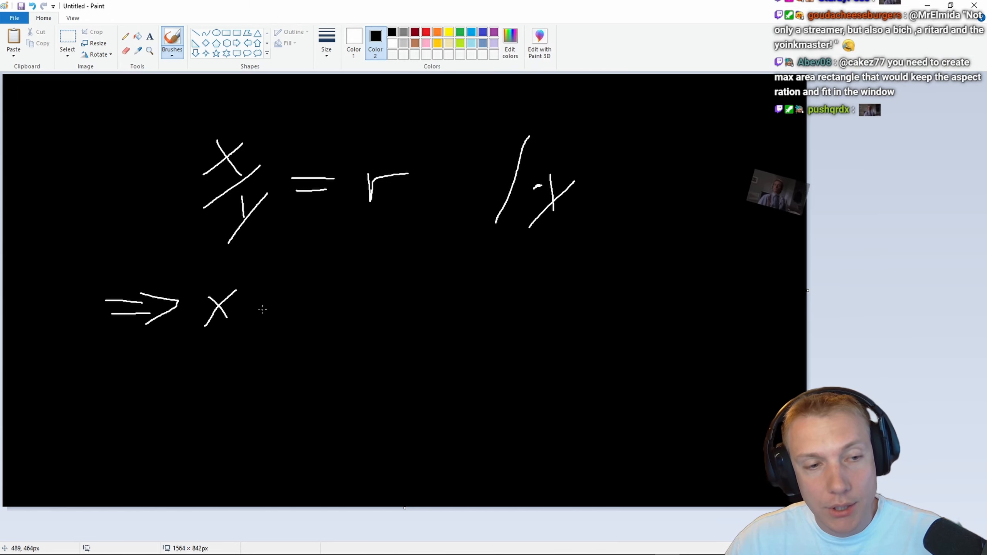
pyautogui.moveTo(270, 308); pyautogui.dragTo(302, 308)
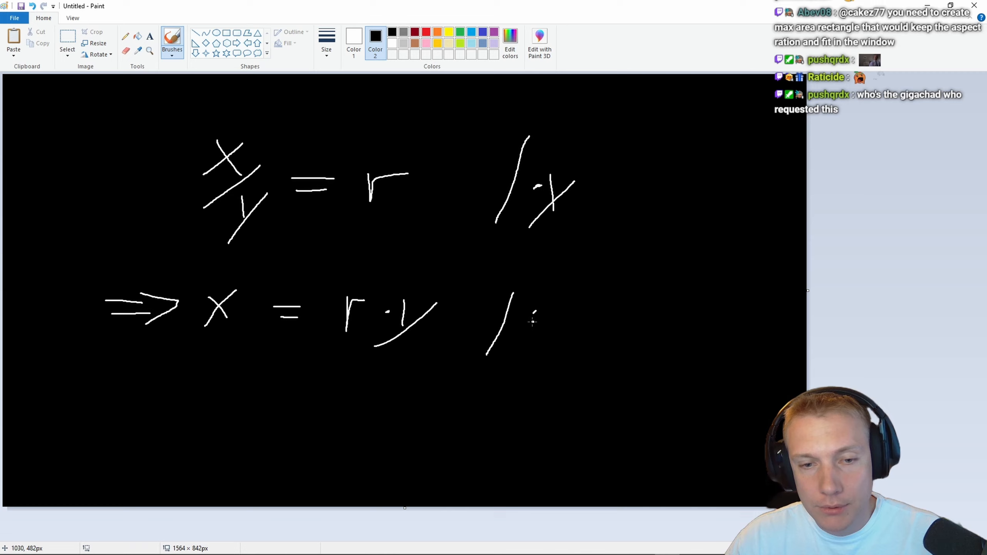
# - Add the '| :r' note and strike through the cancelled r and y
pyautogui.moveTo(538, 308); pyautogui.dragTo(557, 325)
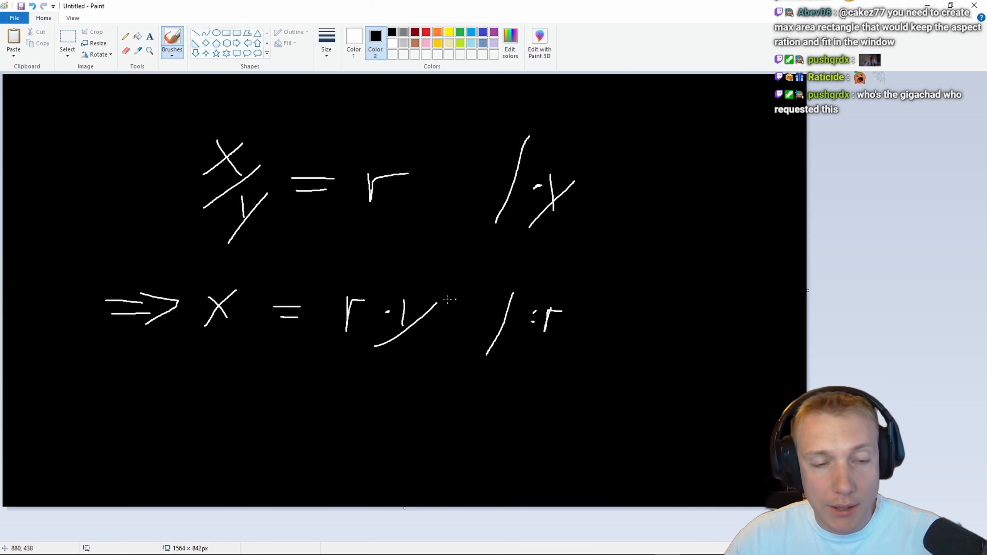
pyautogui.moveTo(340, 321); pyautogui.dragTo(356, 296)
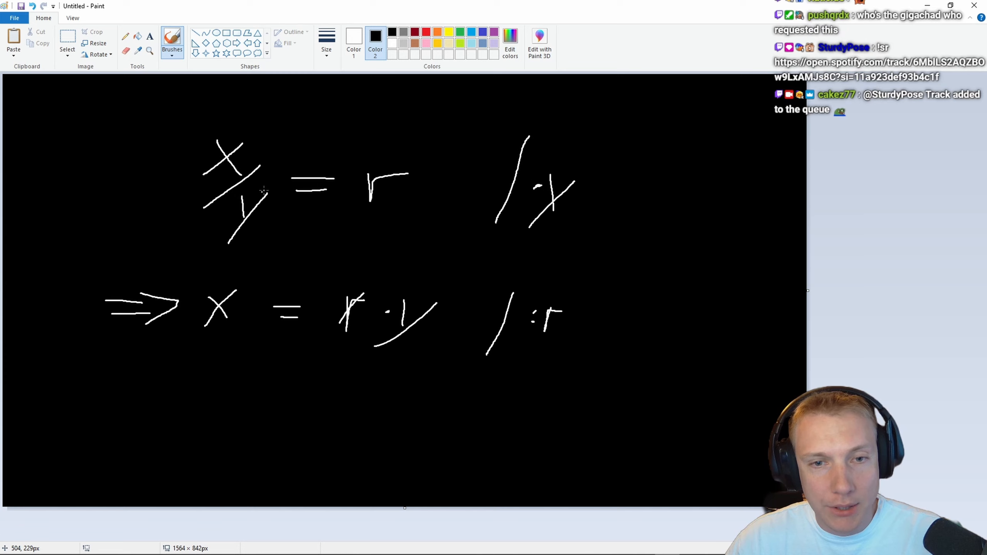
pyautogui.moveTo(230, 208); pyautogui.dragTo(249, 230)
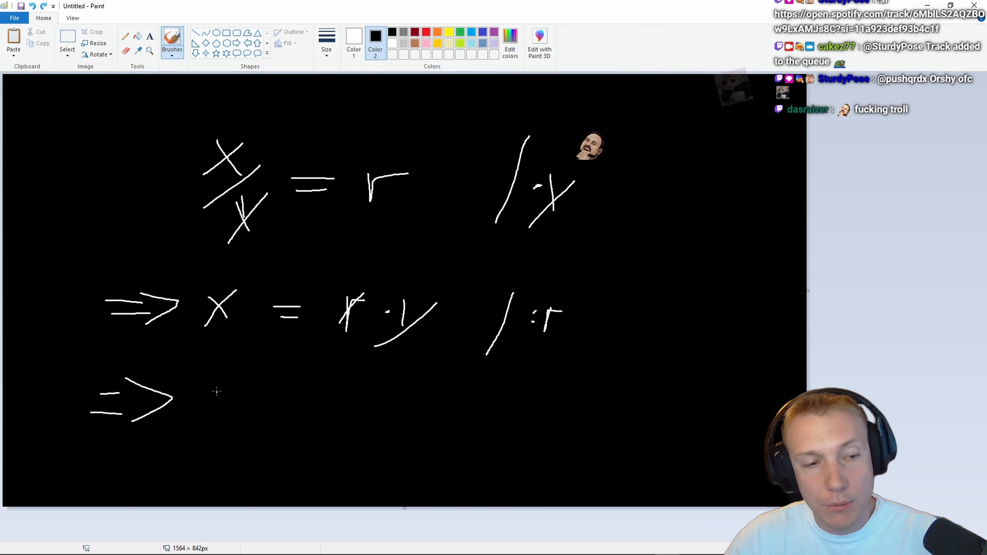
# - Write 'x·r = y' after the third ⇒ arrow
pyautogui.moveTo(196, 384); pyautogui.dragTo(224, 410)
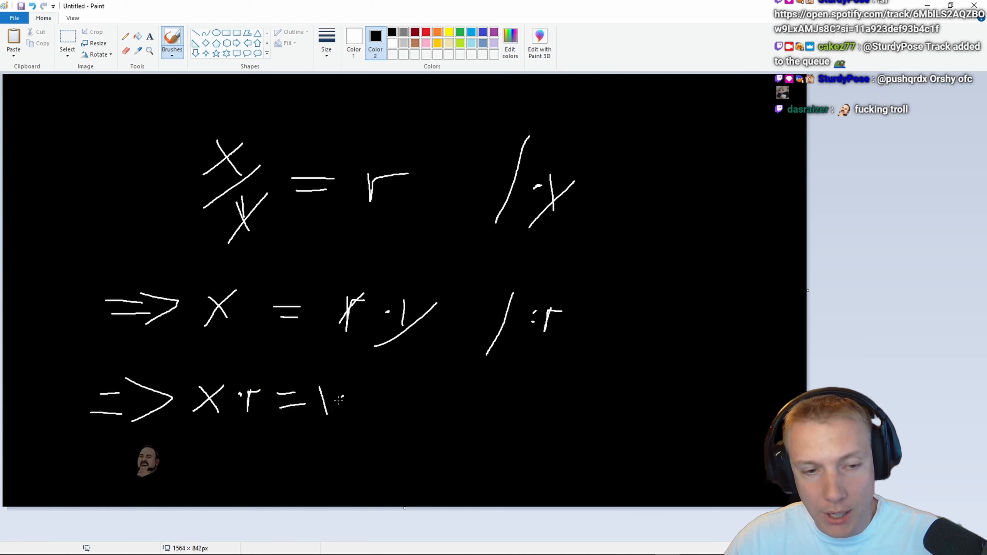
pyautogui.moveTo(328, 397); pyautogui.dragTo(299, 438)
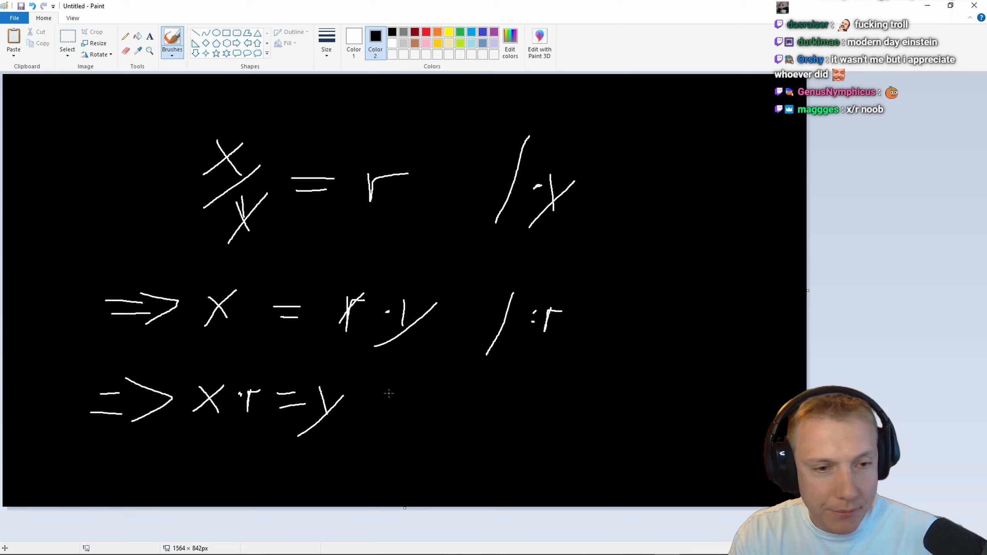
pyautogui.moveTo(305, 430)
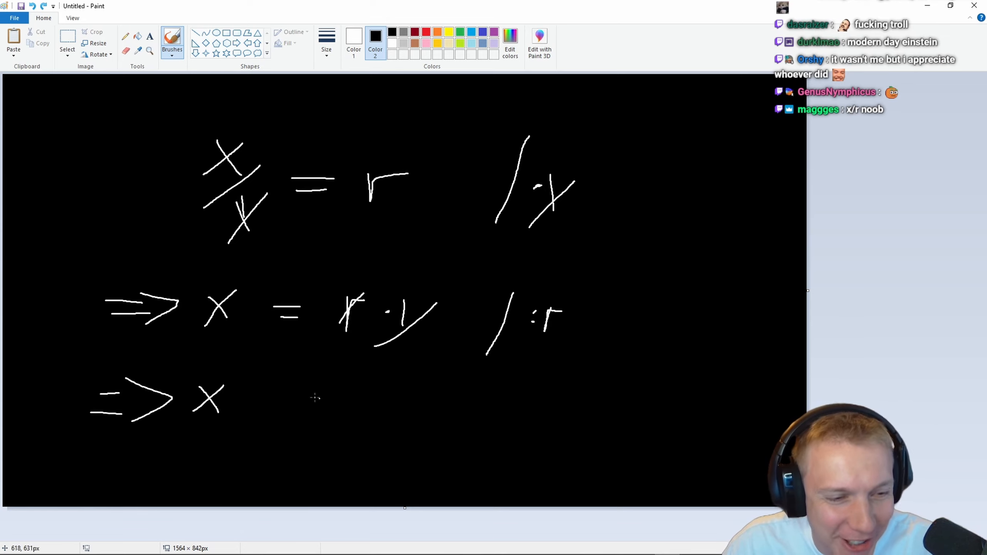
# - Rewrite the third line as 'x/r =' with a slash, r and equals sign
pyautogui.moveTo(246, 378); pyautogui.dragTo(217, 429)
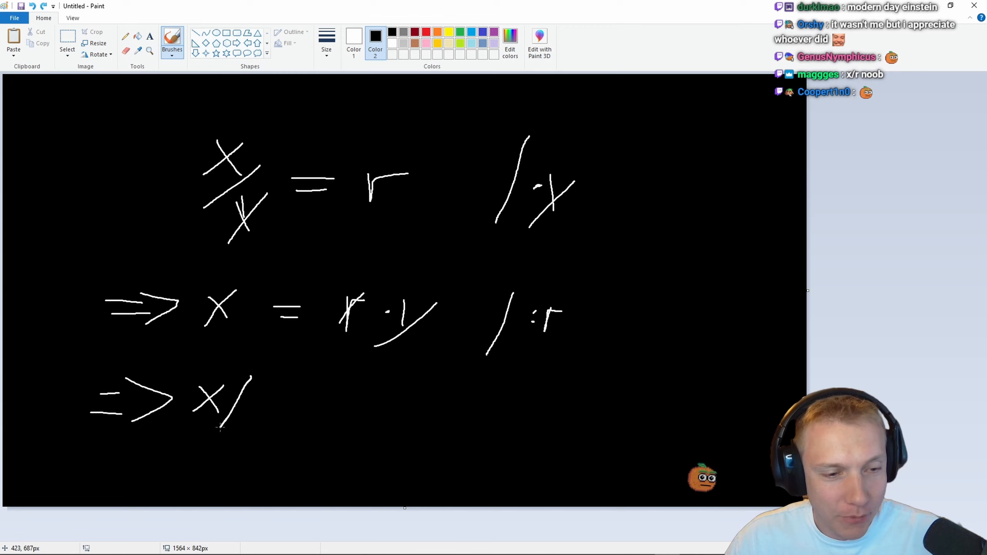
pyautogui.moveTo(246, 390); pyautogui.dragTo(258, 416)
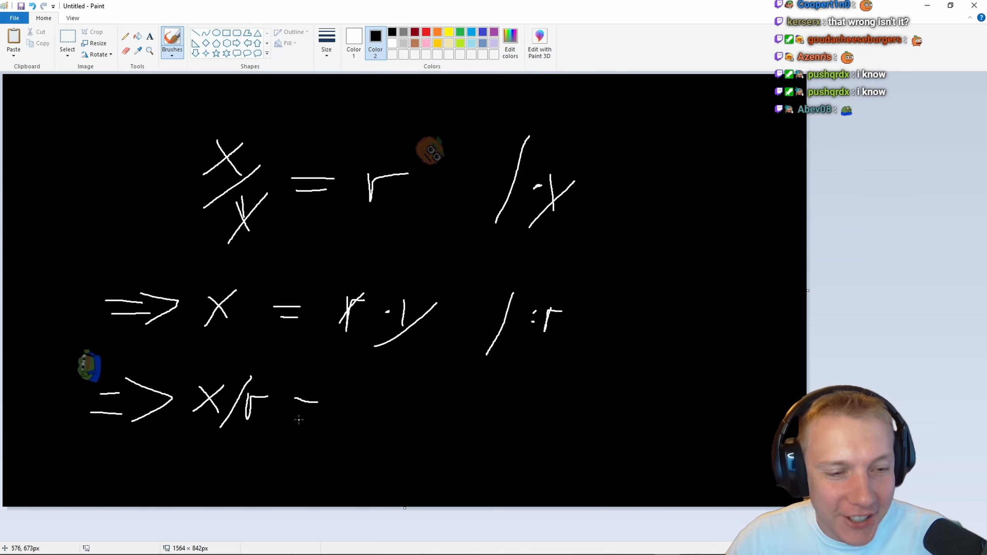
pyautogui.moveTo(283, 403); pyautogui.dragTo(350, 419)
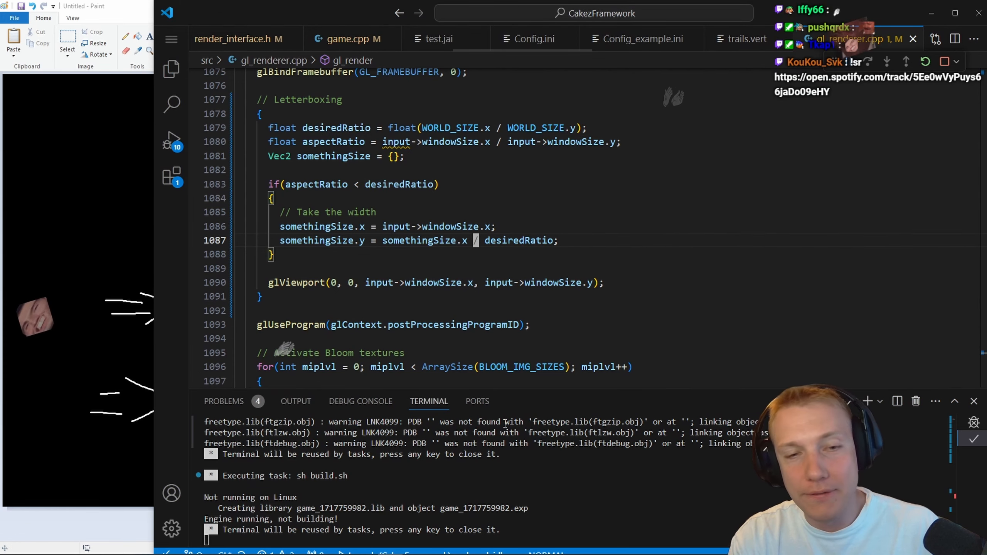
# - Add an else branch under the letterboxing if, commented 'Take the height'
pyautogui.write('else')
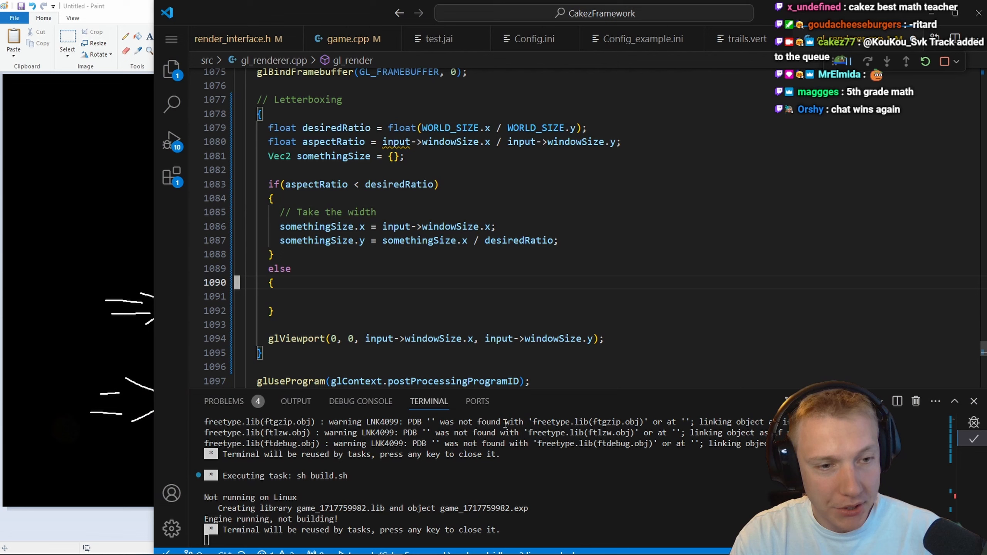
pyautogui.write('// Take the width')
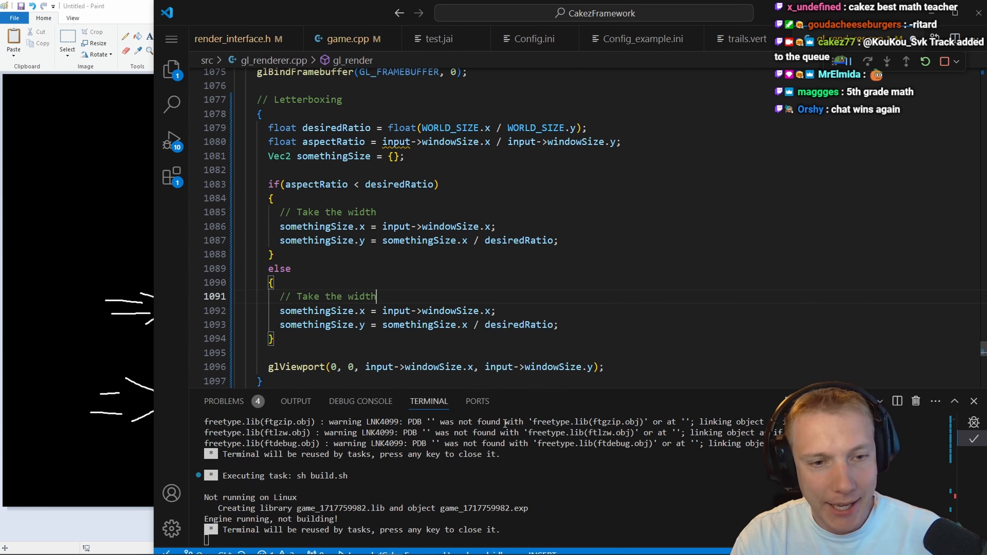
pyautogui.write('hei')
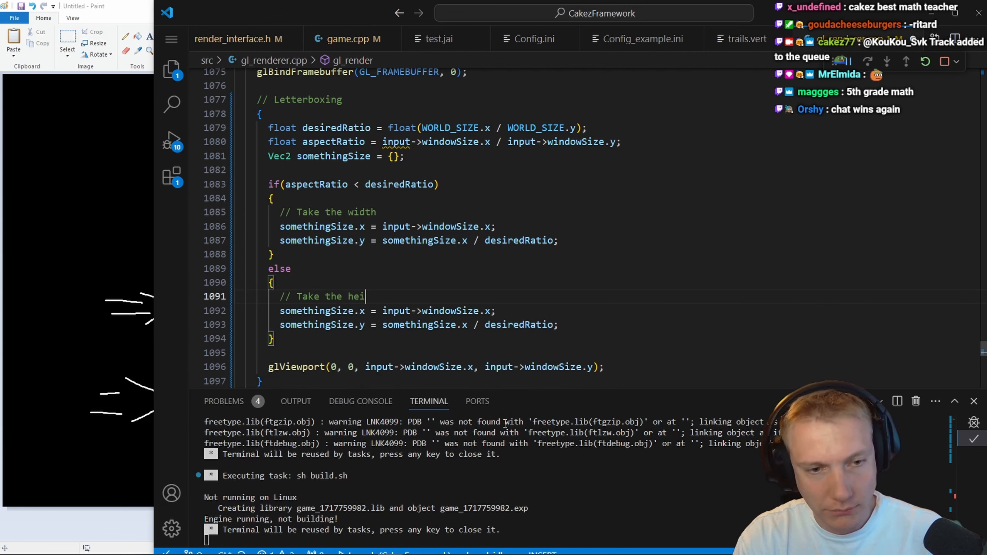
pyautogui.write('ght')
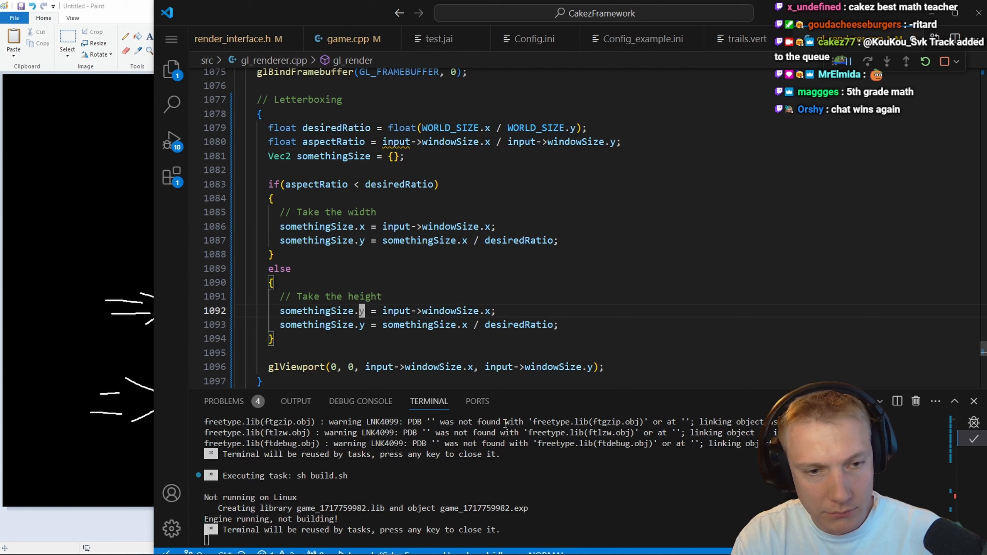